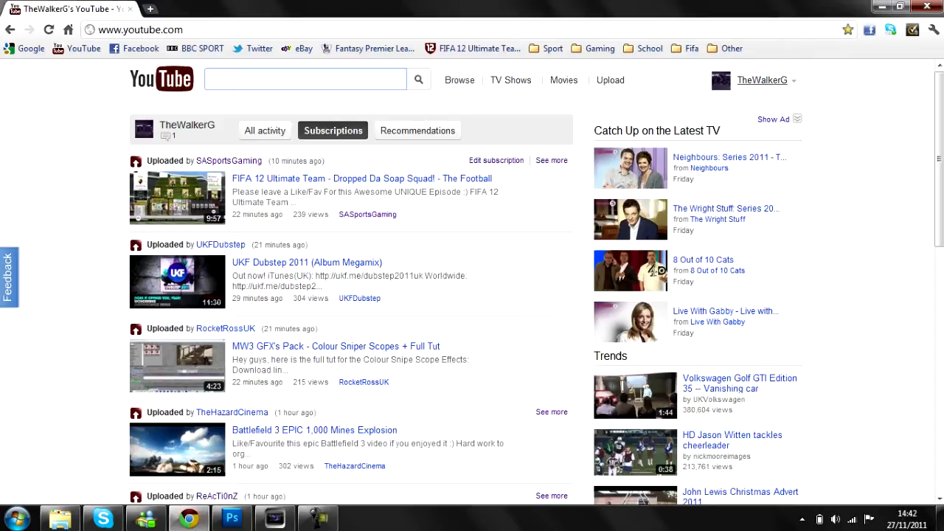
# Step: Open TheWalkerG™ | GFX's own channel page from the username menu
pyautogui.click(762, 80)
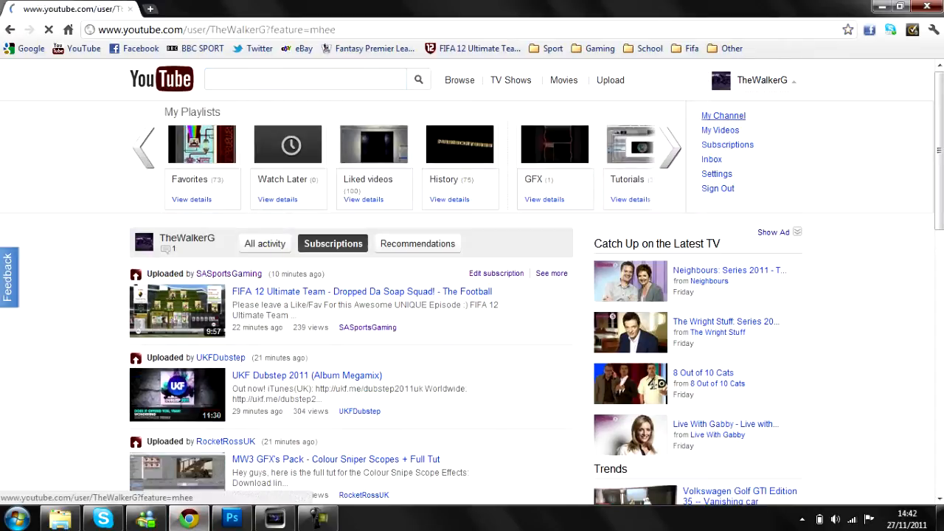
pyautogui.click(723, 116)
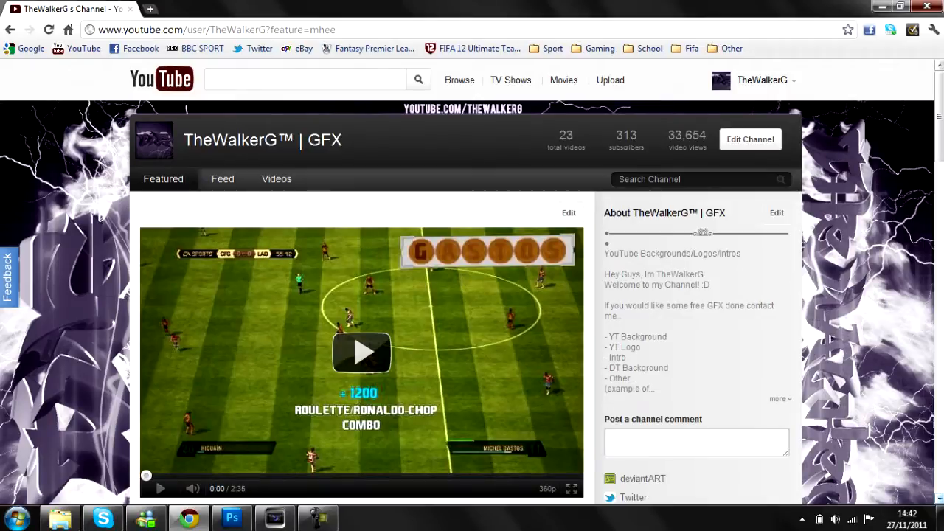
# Step: Scroll through the channel's featured video, uploads and featured channels
pyautogui.scroll(-3)
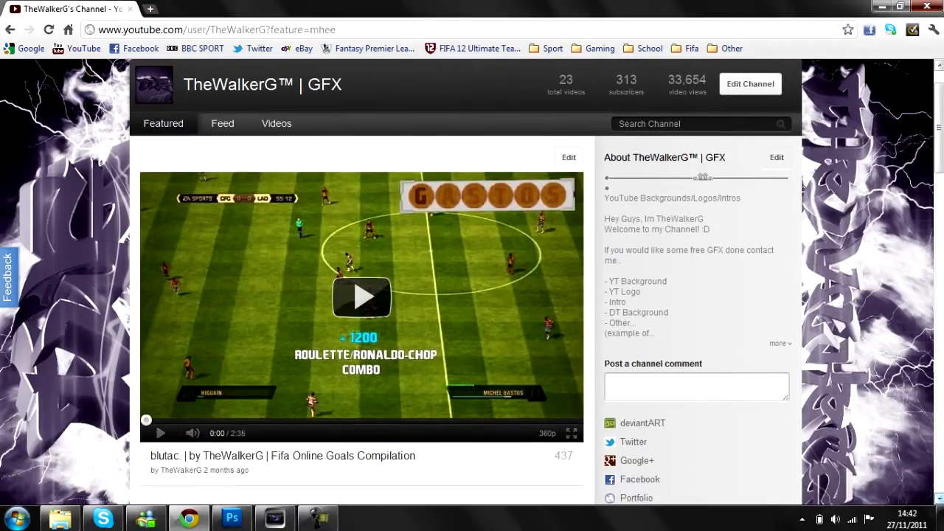
pyautogui.scroll(-3)
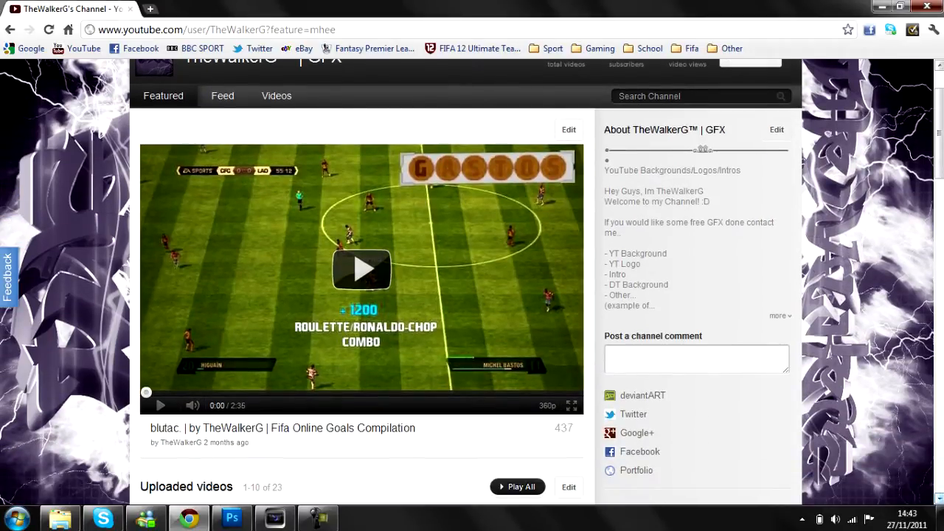
pyautogui.scroll(-3)
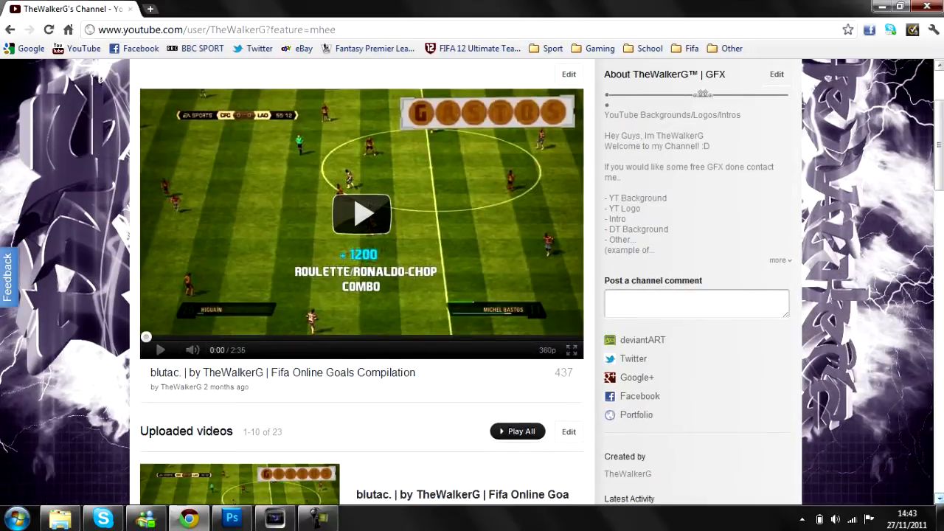
pyautogui.scroll(-3)
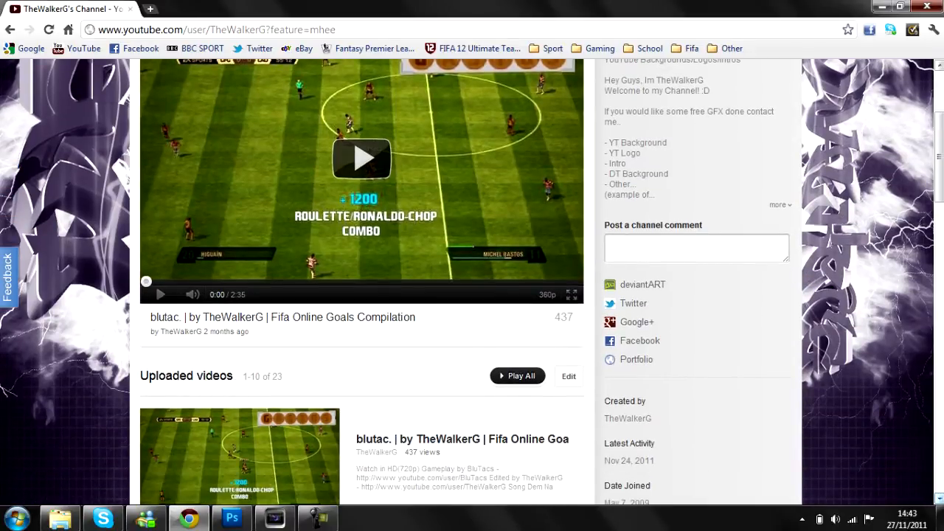
pyautogui.scroll(-3)
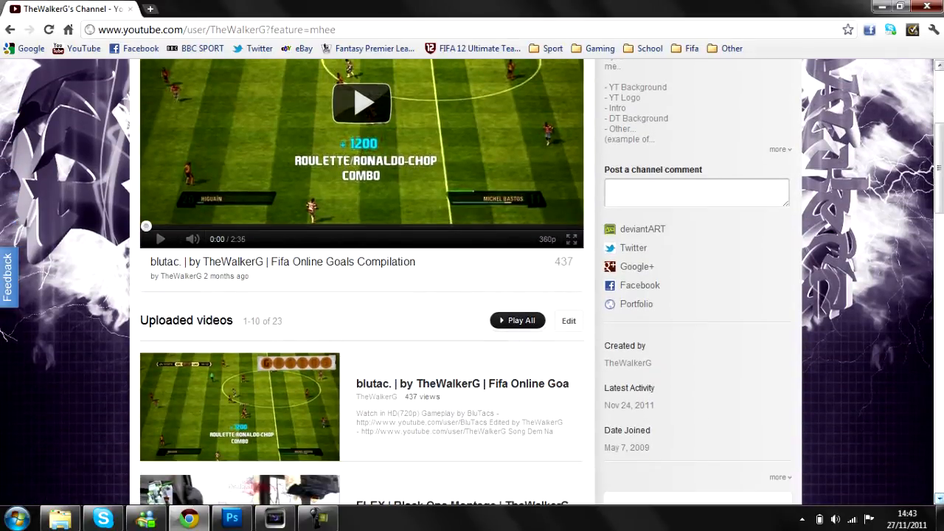
pyautogui.scroll(-3)
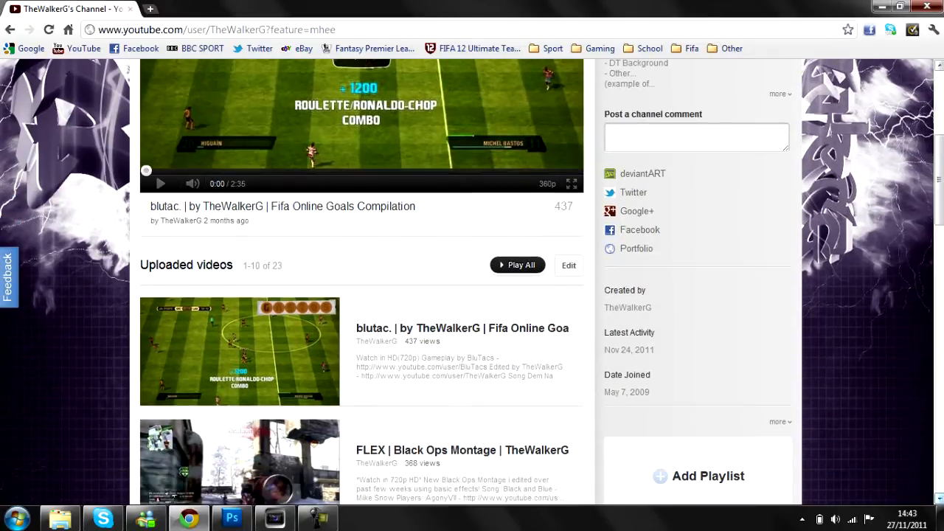
pyautogui.scroll(-3)
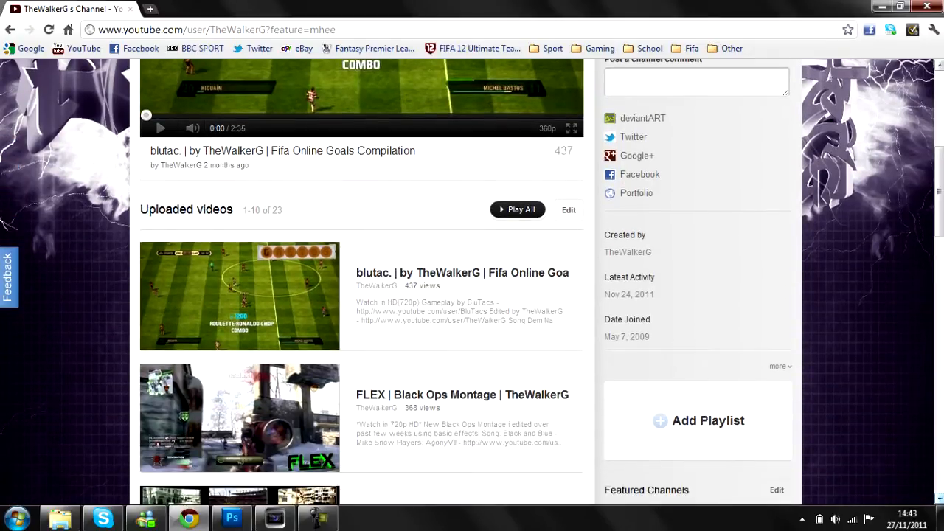
pyautogui.scroll(-3)
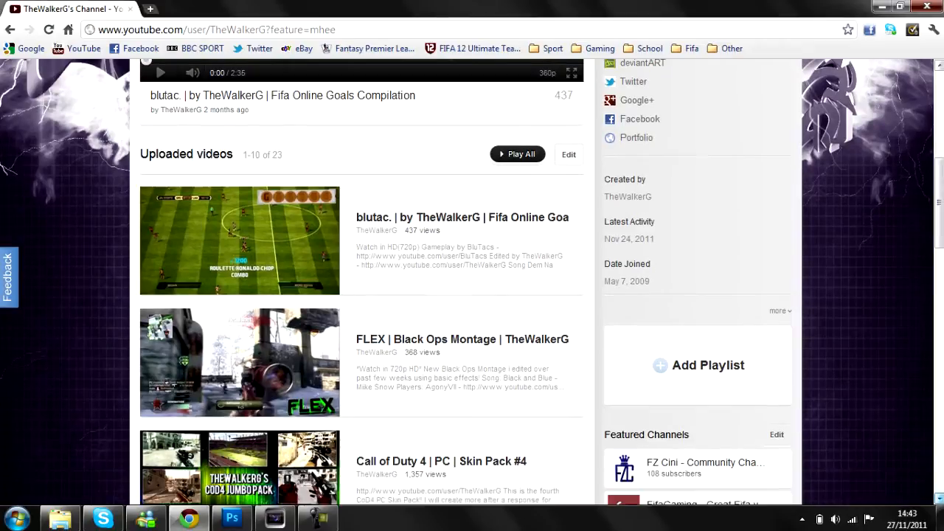
pyautogui.scroll(-3)
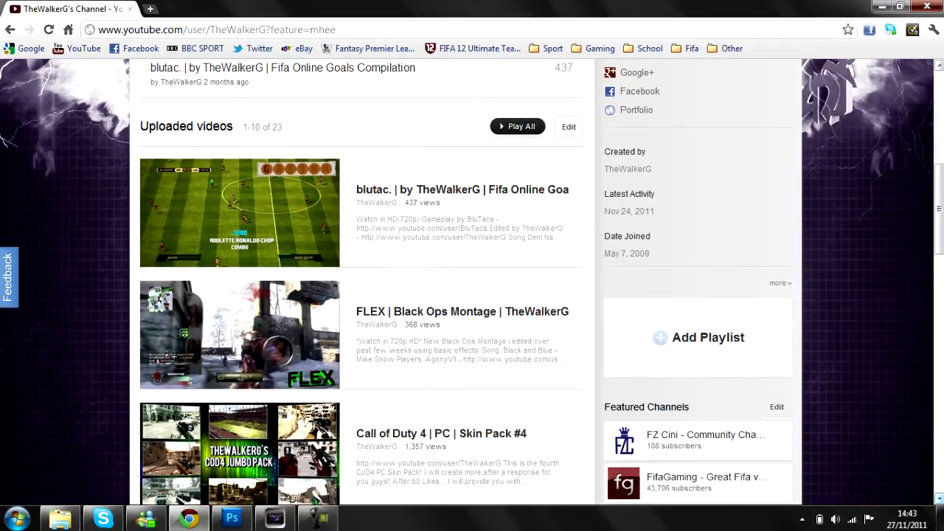
pyautogui.scroll(-3)
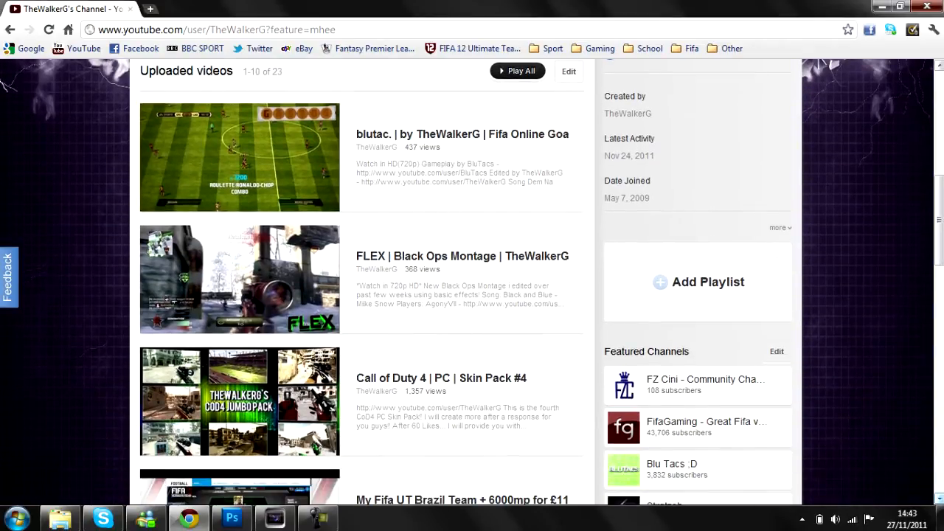
pyautogui.scroll(-3)
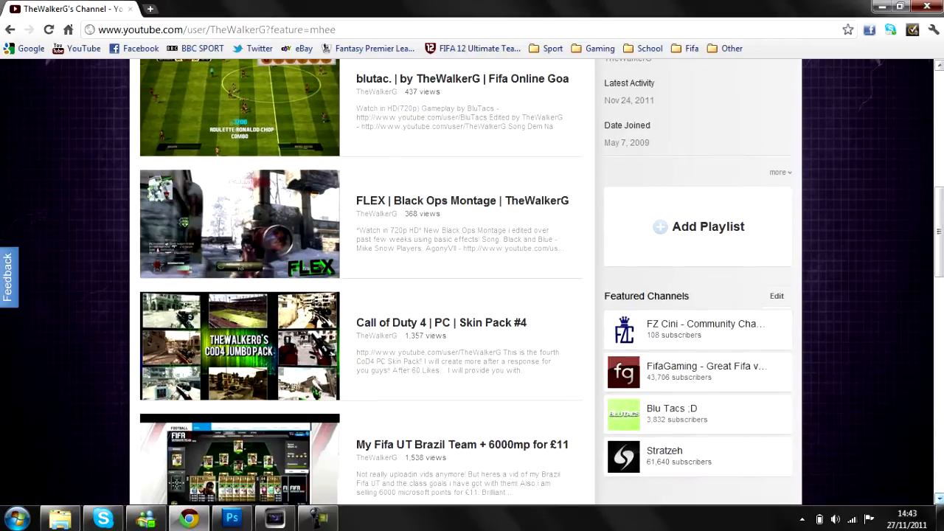
pyautogui.scroll(-3)
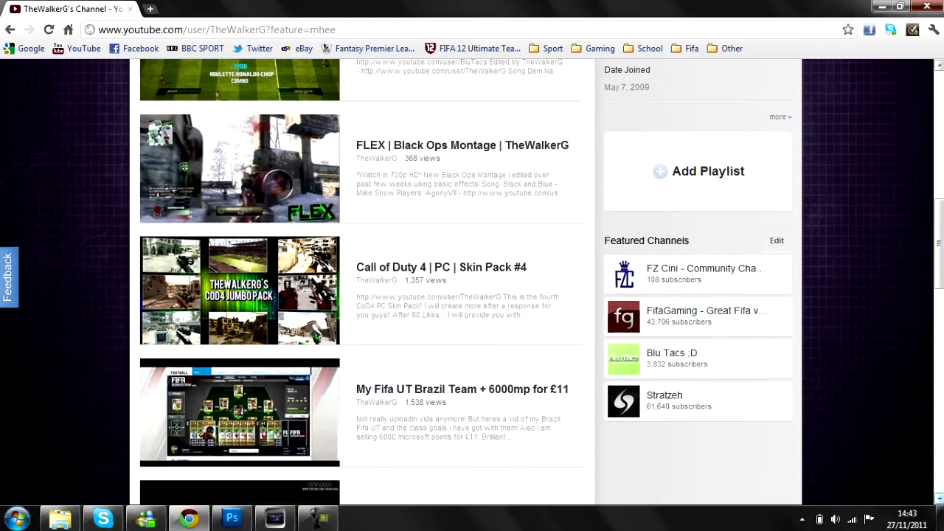
pyautogui.scroll(-3)
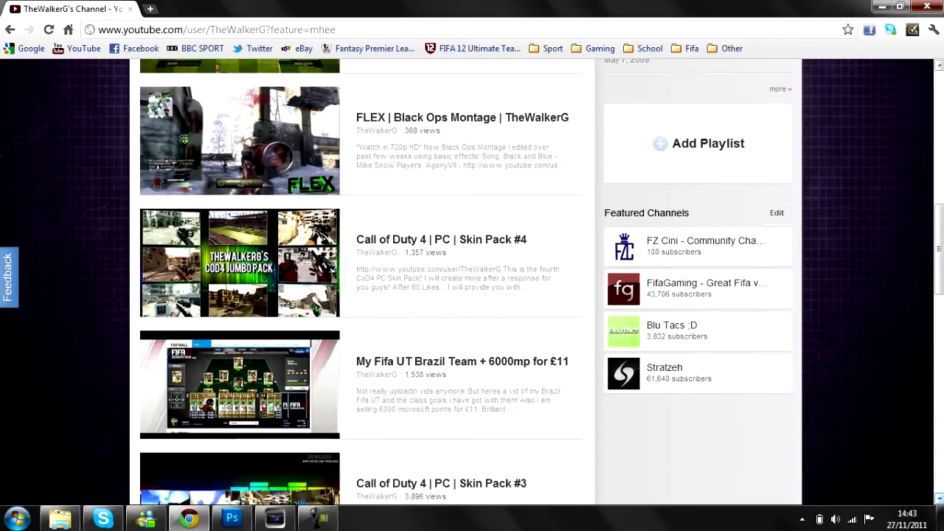
pyautogui.scroll(-3)
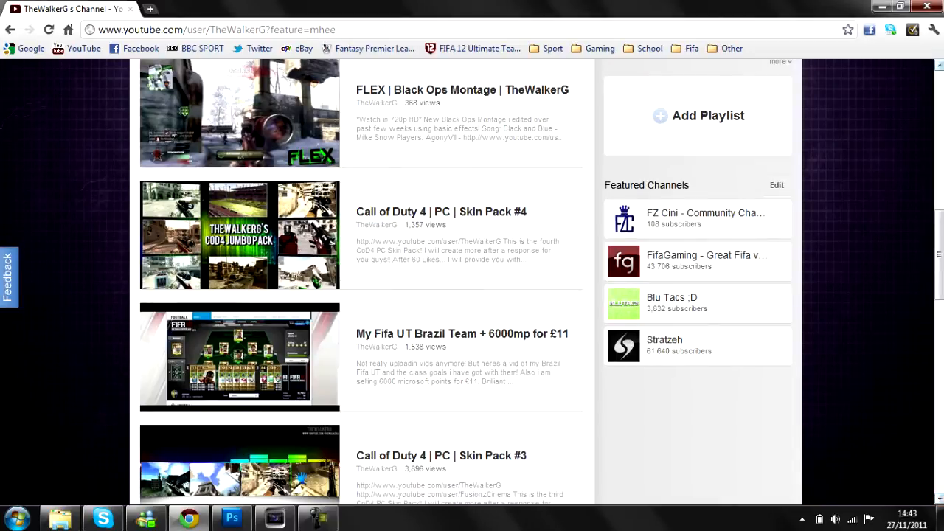
pyautogui.scroll(3)
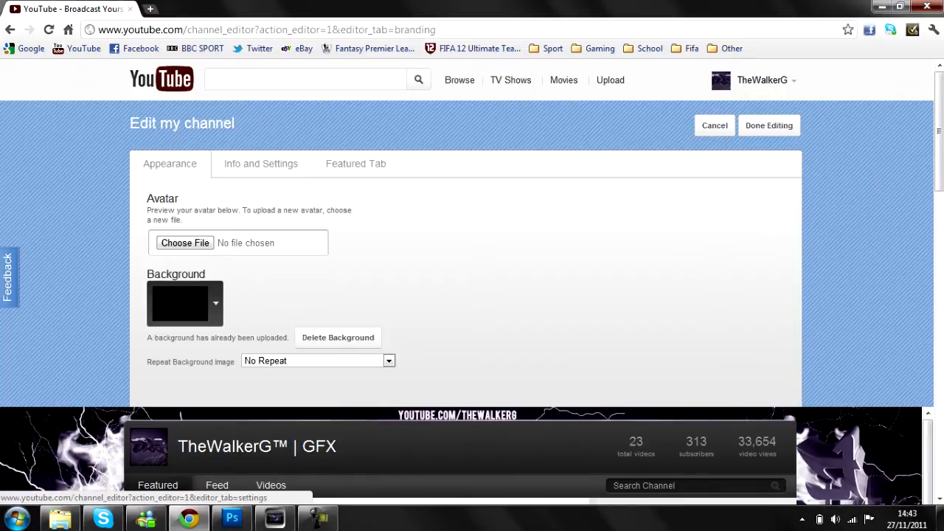
# Step: View the Info and Settings and Featured Tab options, then exit the channel editor
pyautogui.click(261, 163)
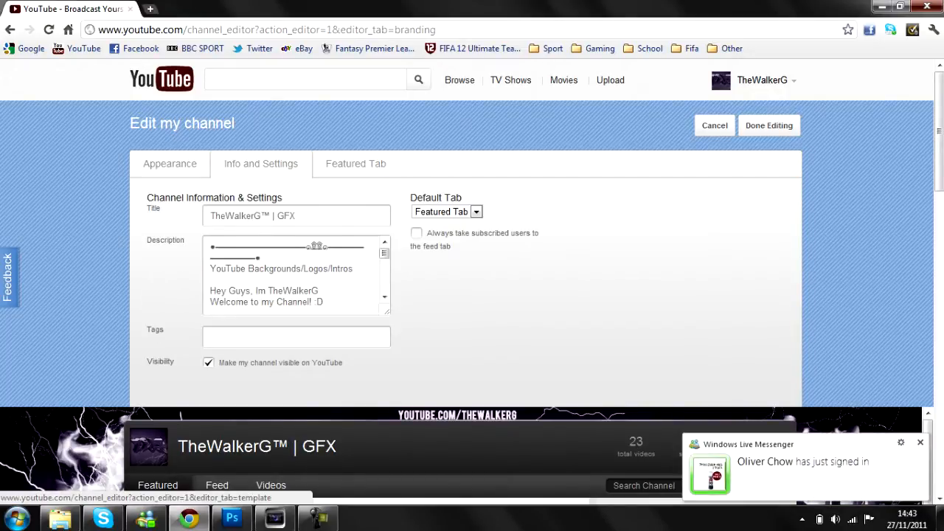
pyautogui.click(356, 163)
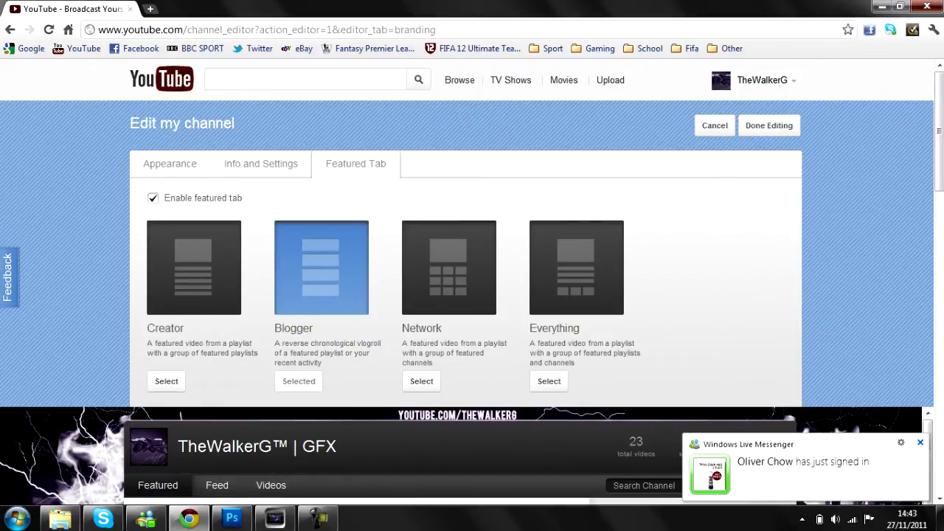
pyautogui.click(920, 442)
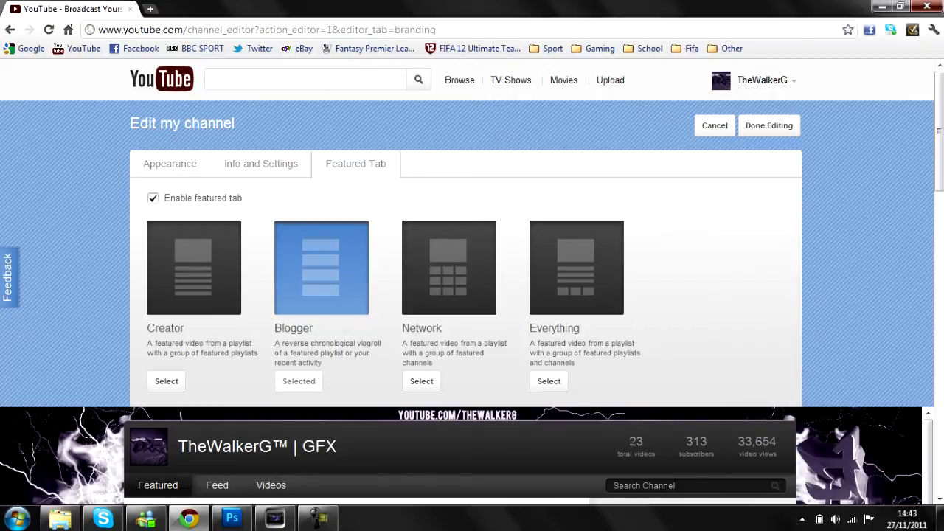
pyautogui.click(768, 125)
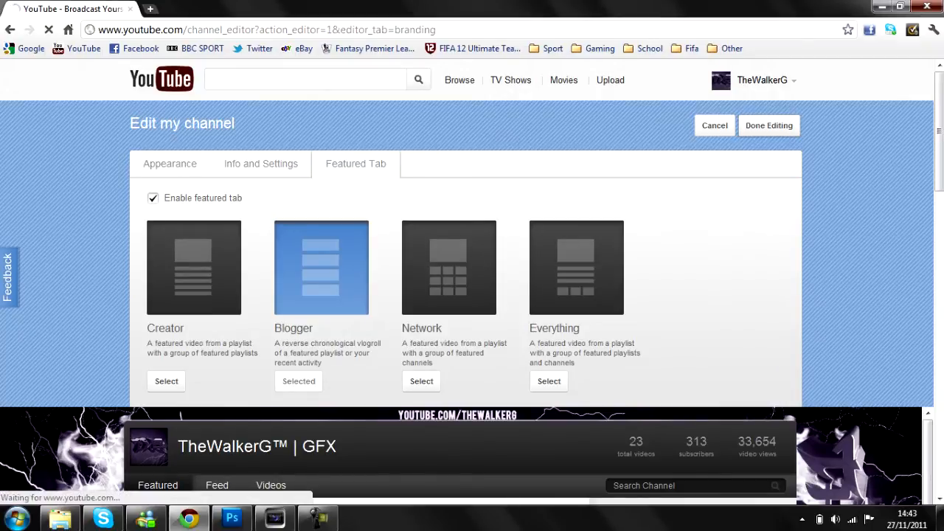
pyautogui.click(768, 125)
pyautogui.write('www.youtube.com/cosmicpanda')
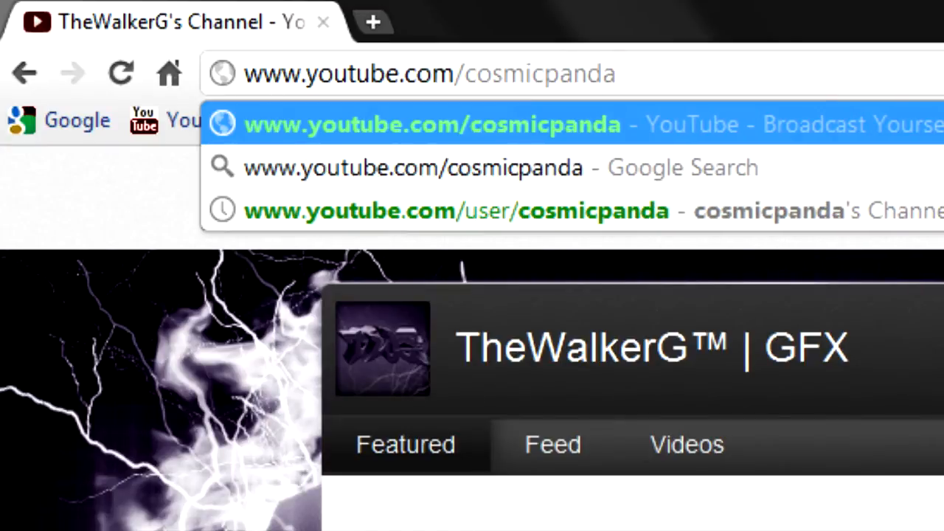
# Step: Go to youtube.com/cosmicpanda and show the account menu with playlists
pyautogui.doubleClick(539, 74)
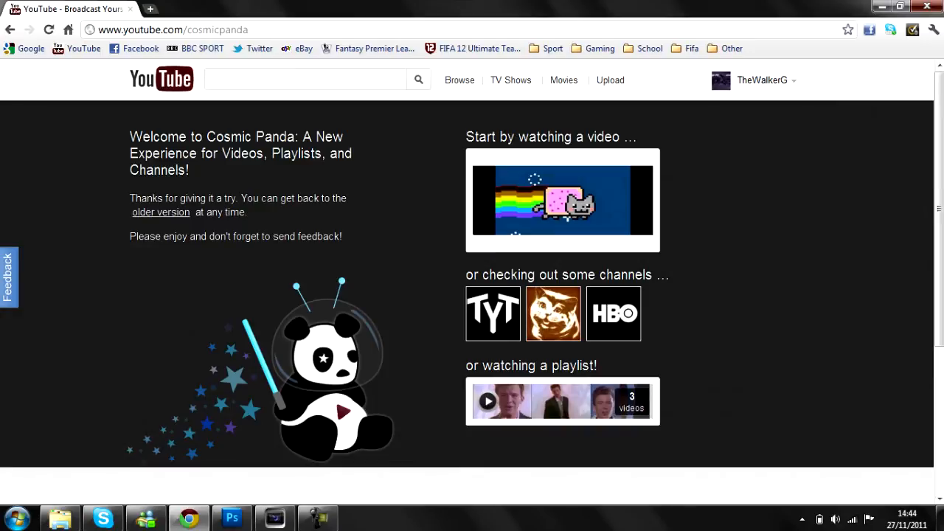
pyautogui.click(762, 80)
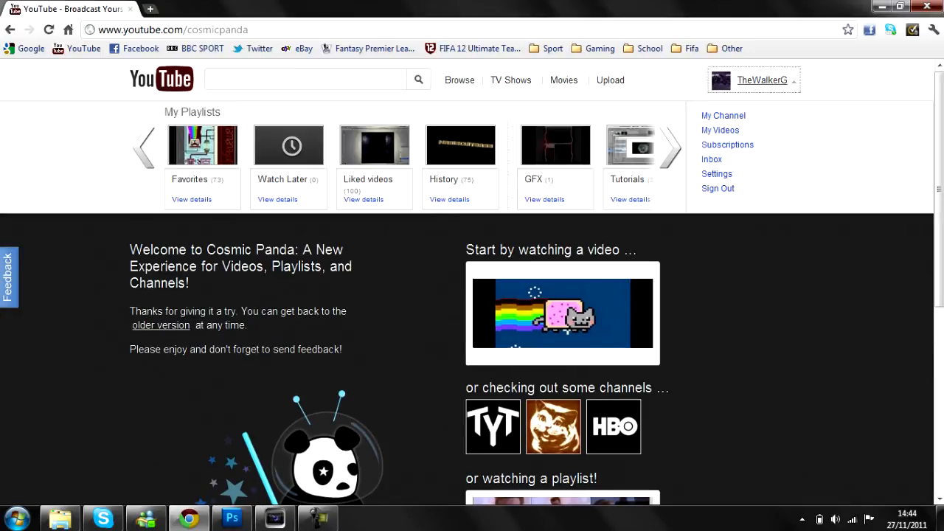
pyautogui.moveTo(723, 116)
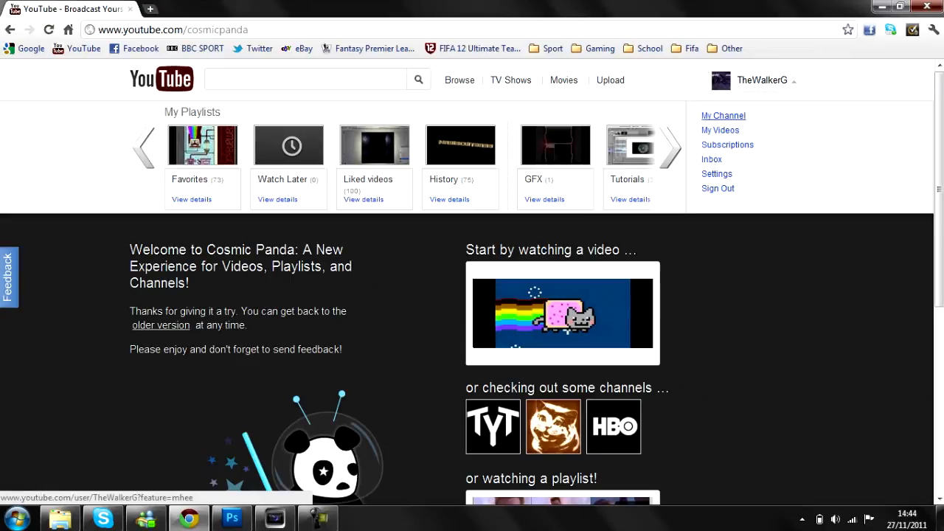